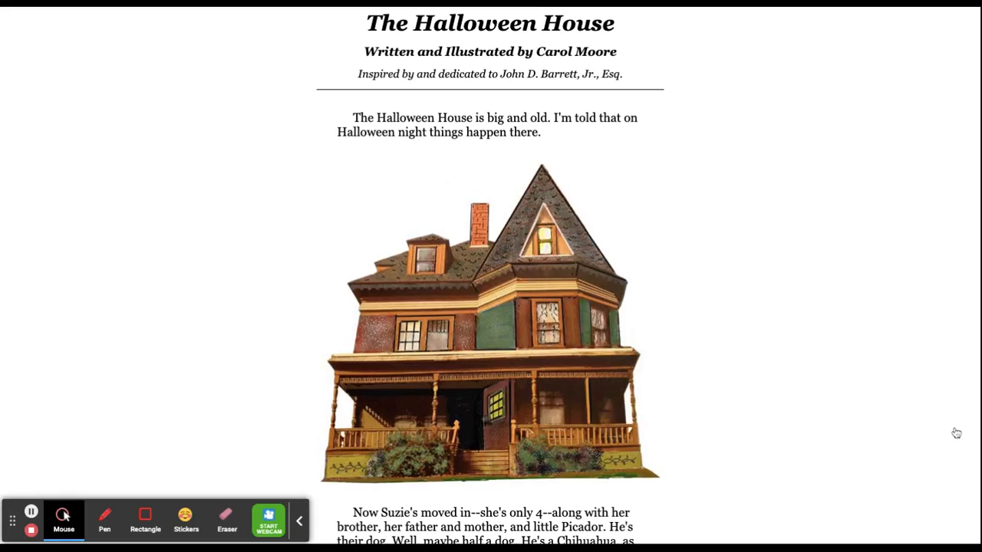
mouse_move(96, 491)
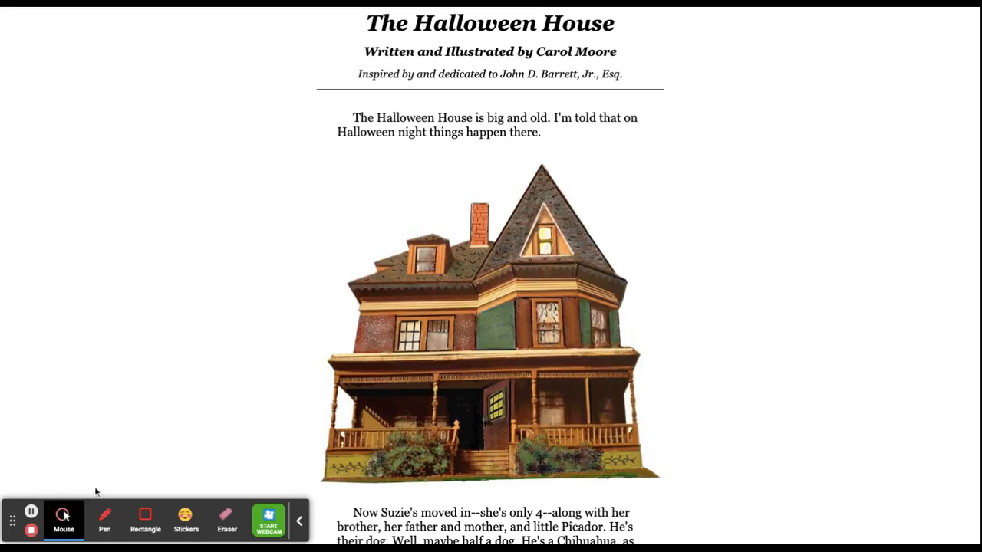
mouse_move(240, 382)
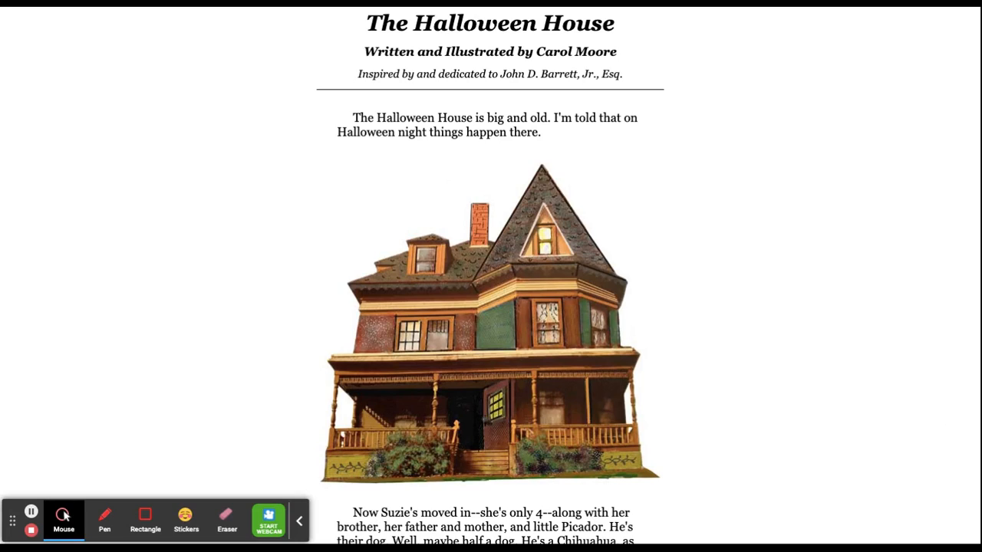
scroll(down, 3)
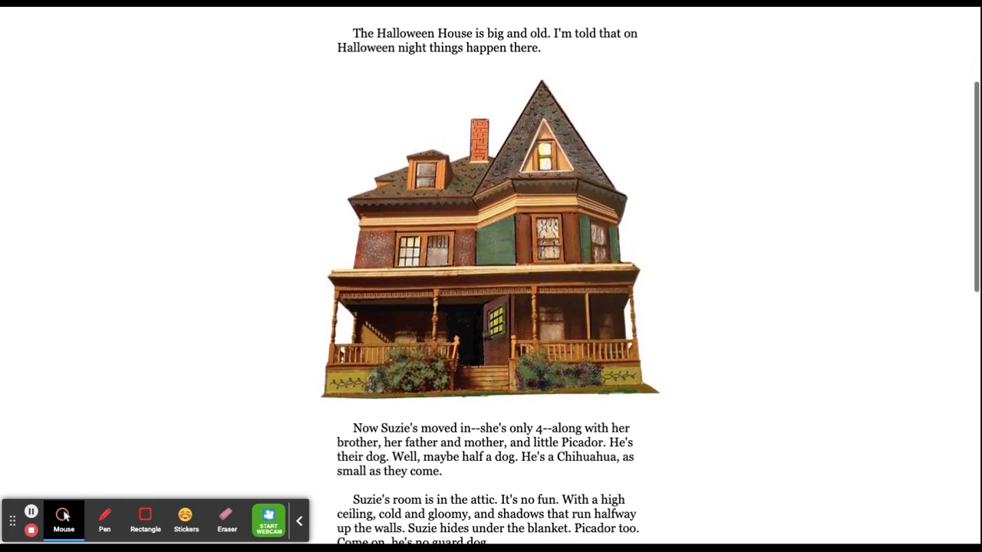
scroll(down, 3)
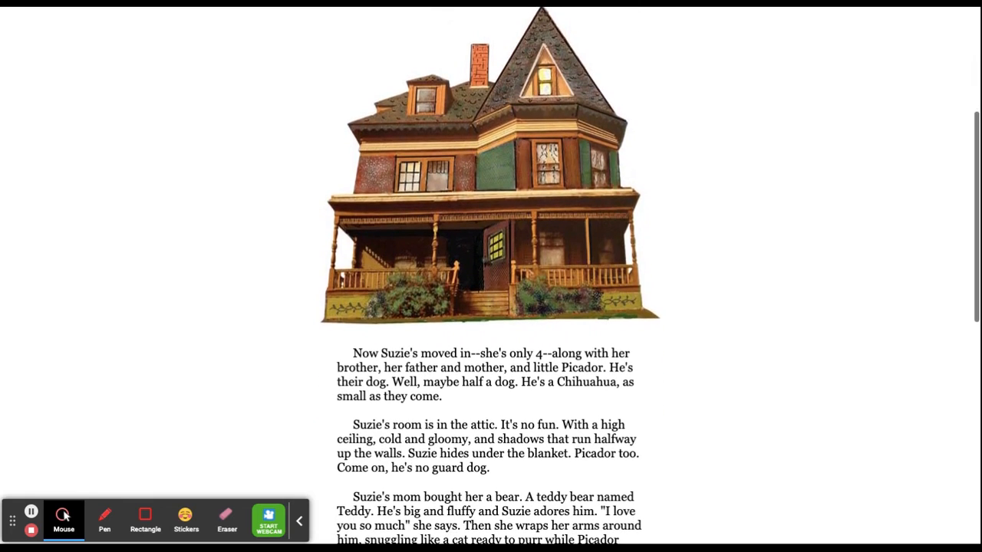
scroll(down, 3)
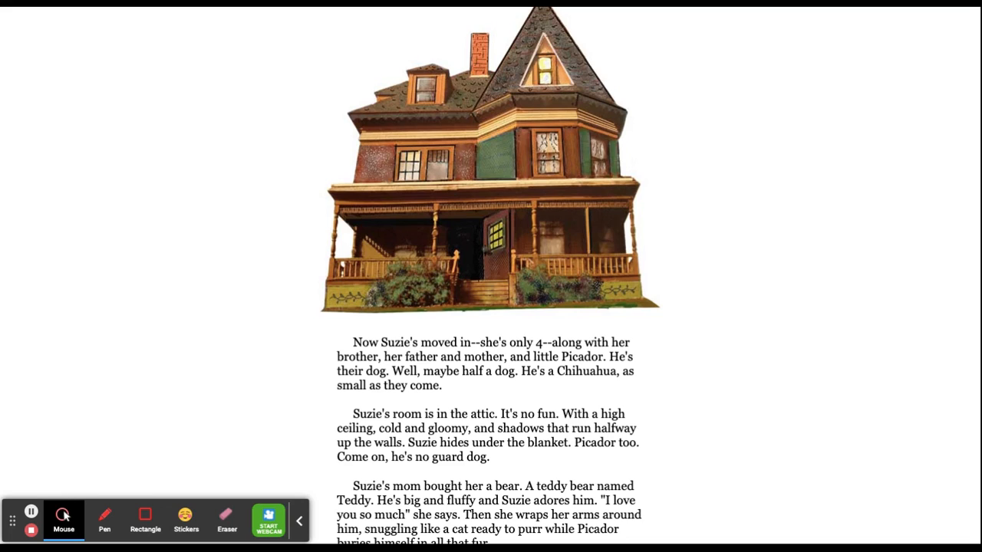
scroll(down, 3)
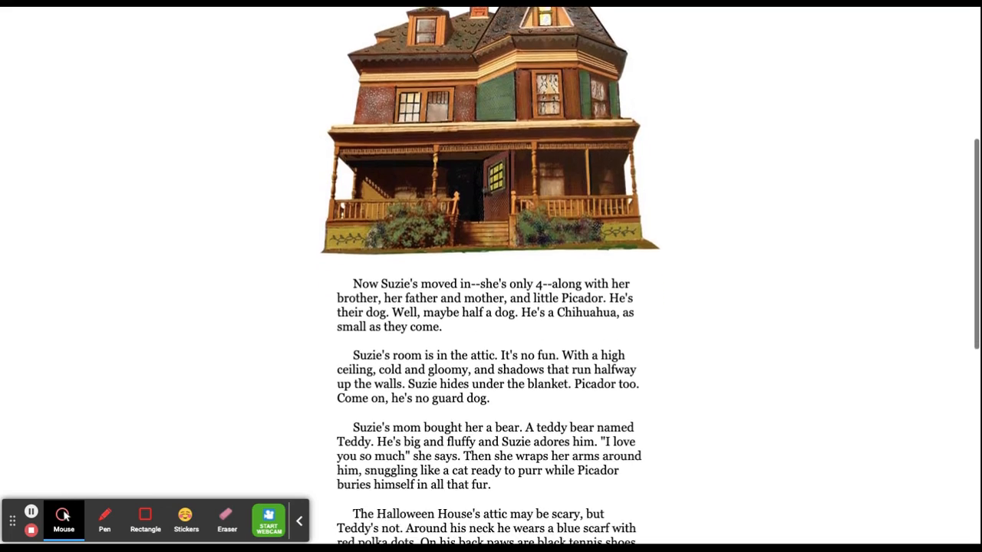
scroll(down, 3)
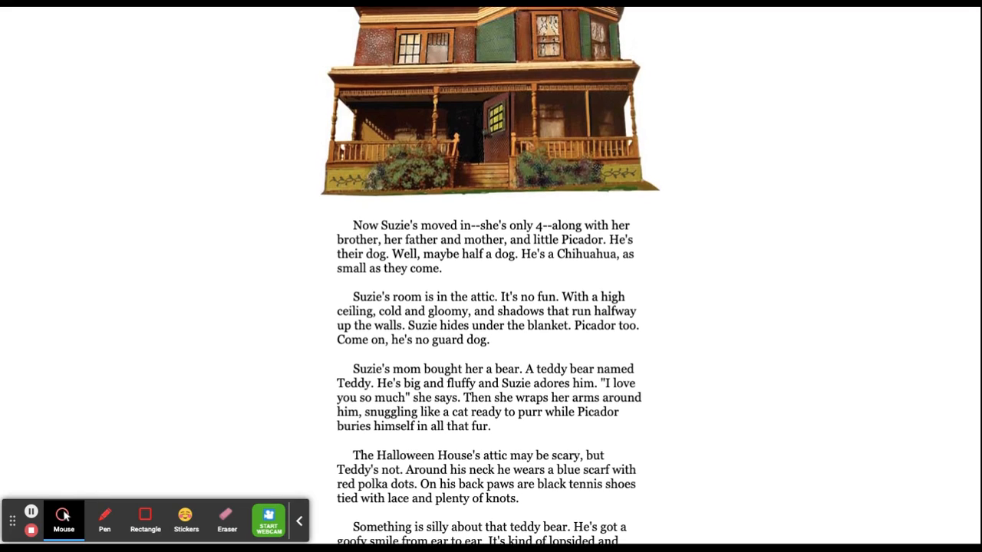
scroll(down, 3)
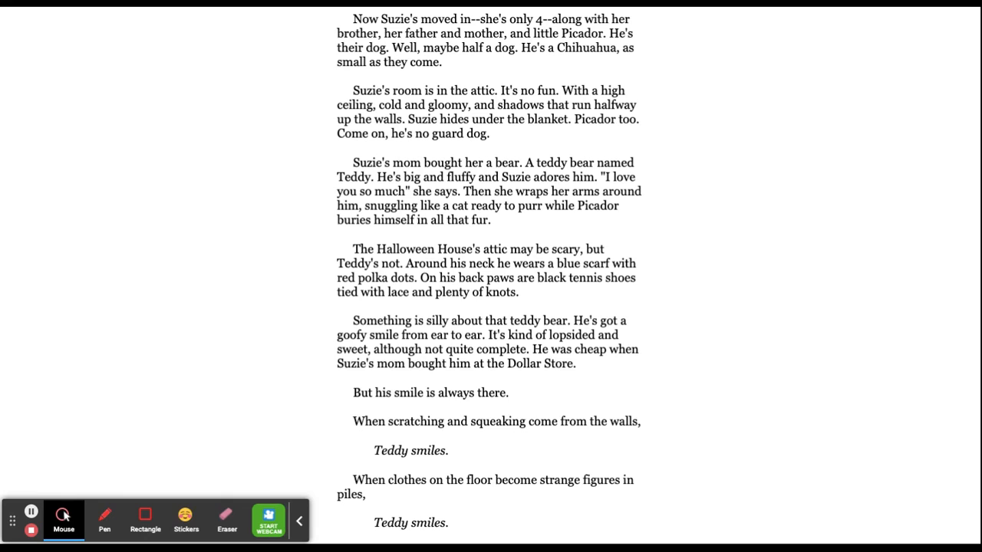
scroll(down, 3)
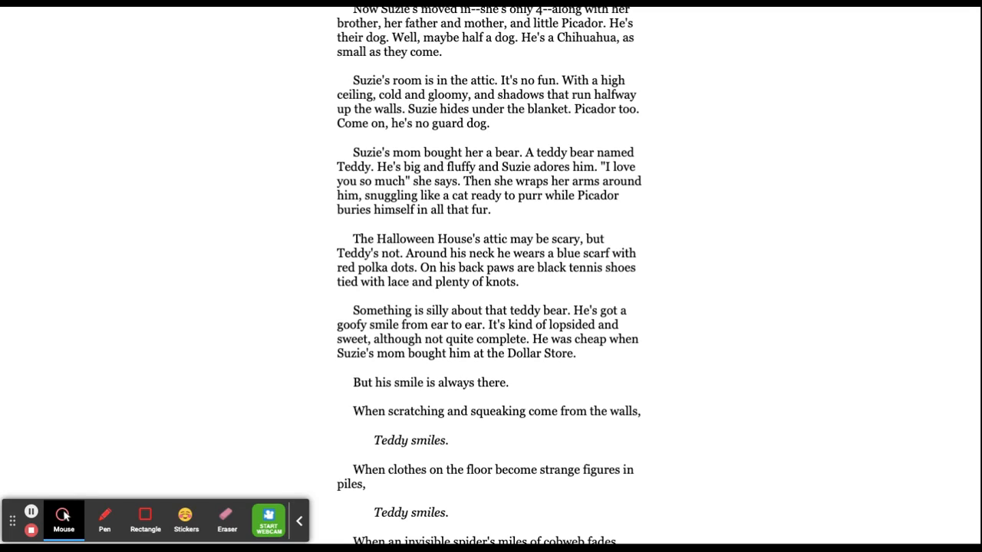
scroll(down, 3)
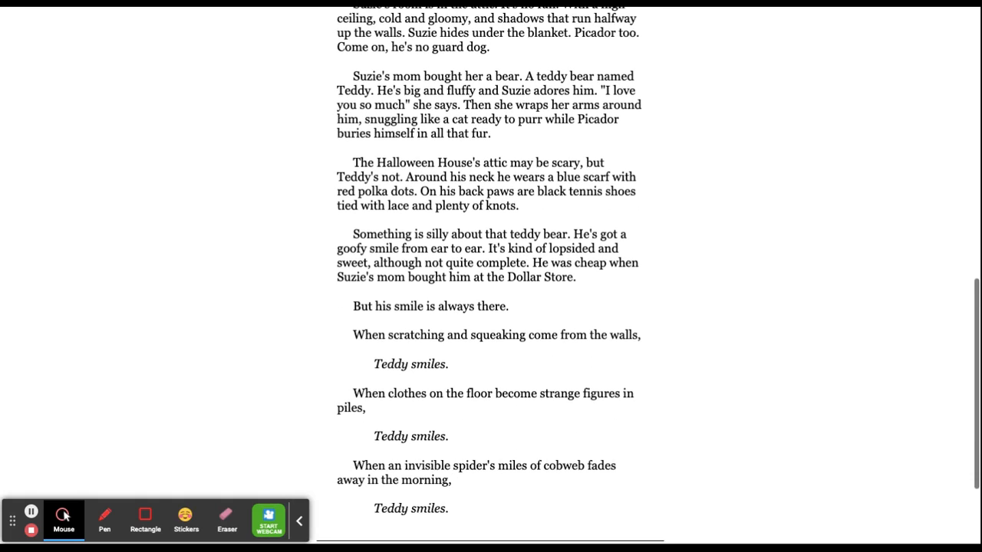
scroll(down, 3)
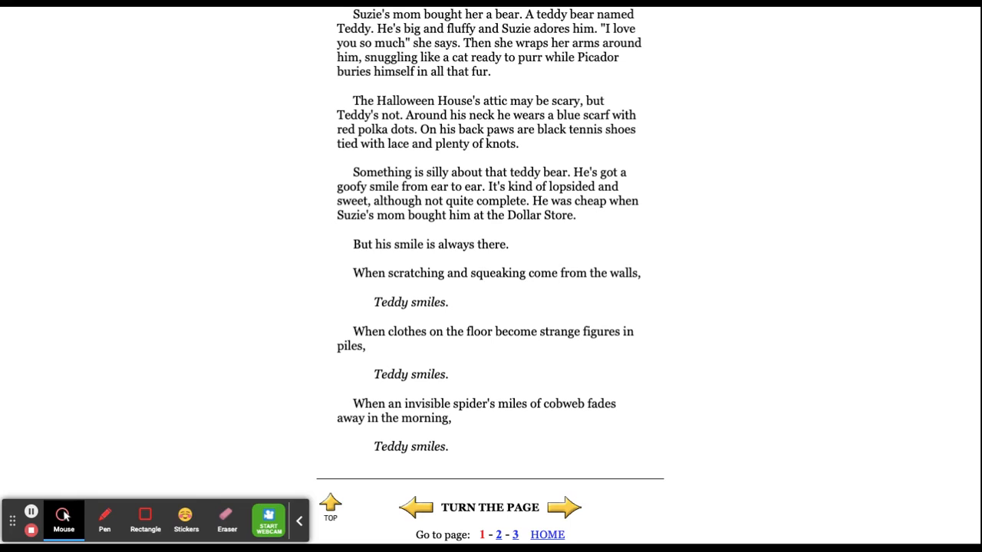
scroll(down, 3)
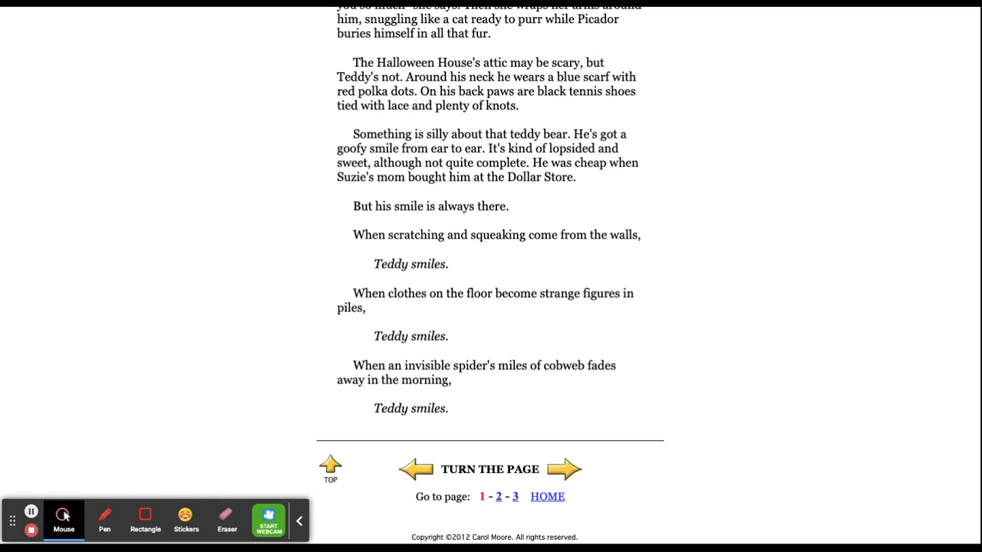
scroll(down, 3)
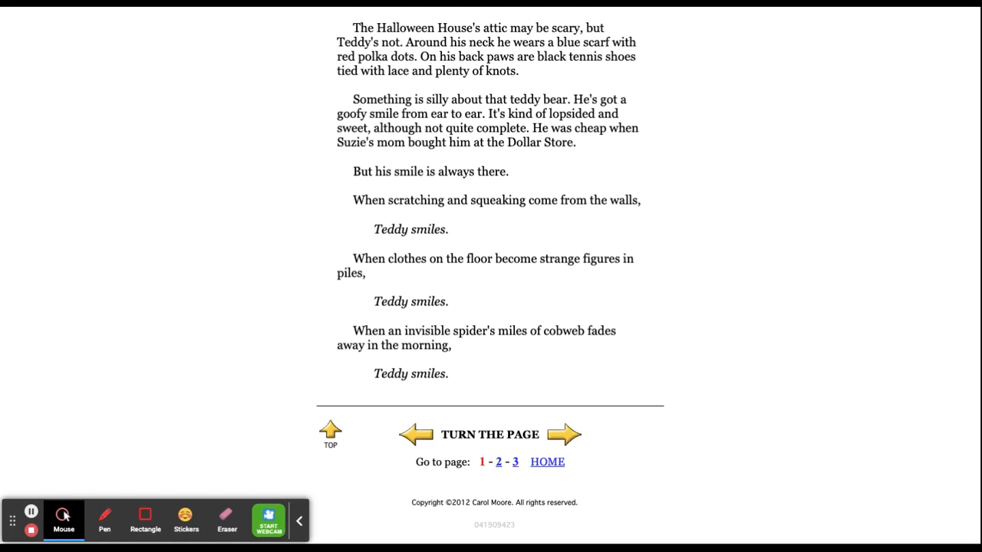
mouse_move(313, 394)
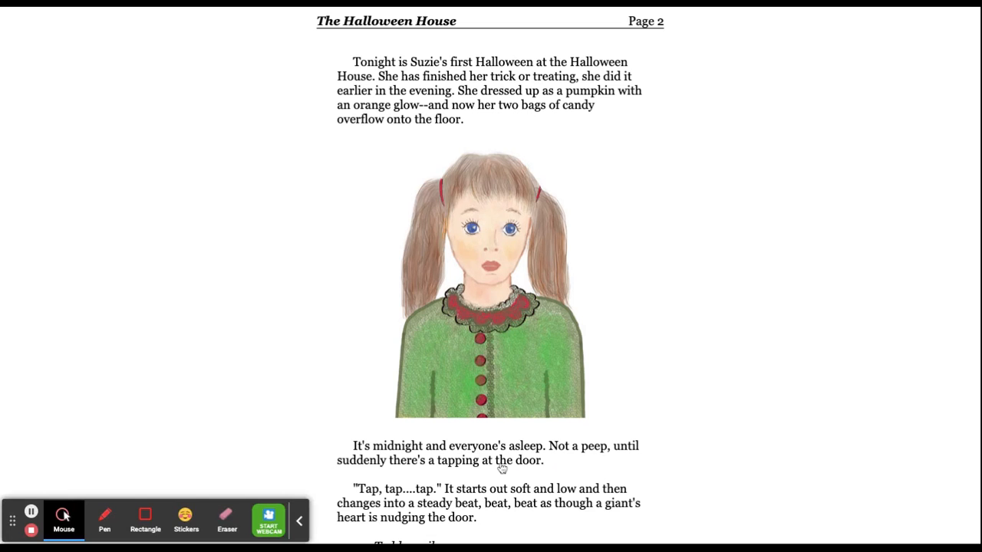
mouse_move(695, 457)
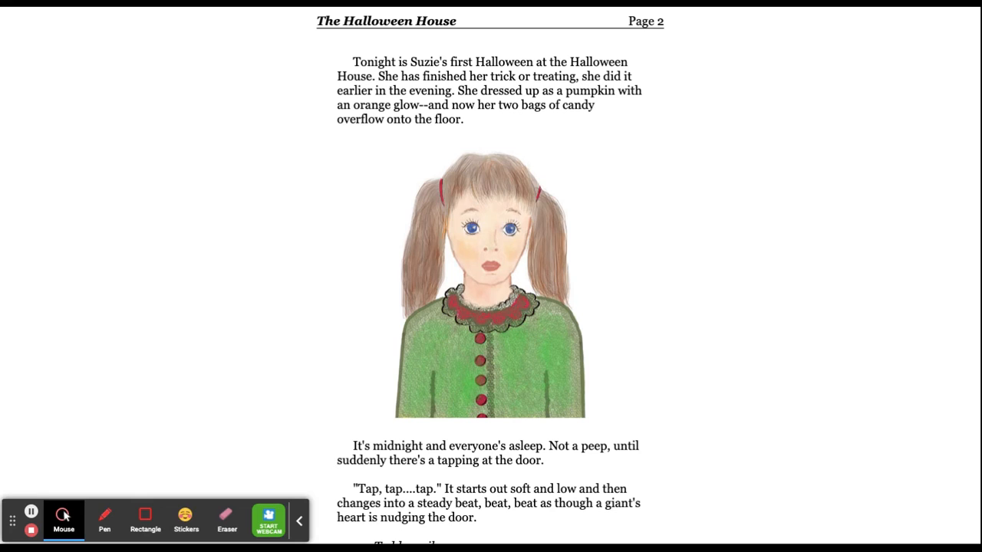
scroll(down, 3)
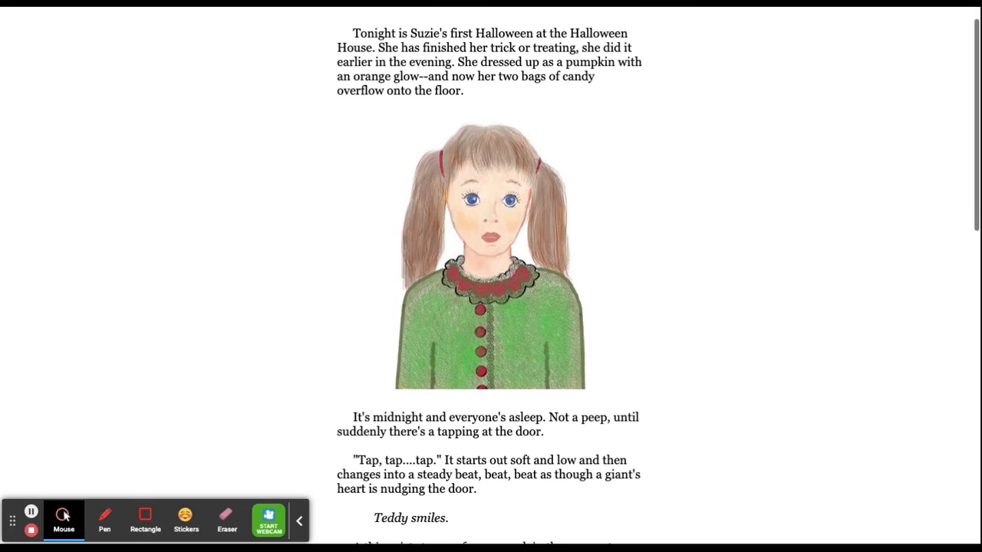
scroll(down, 3)
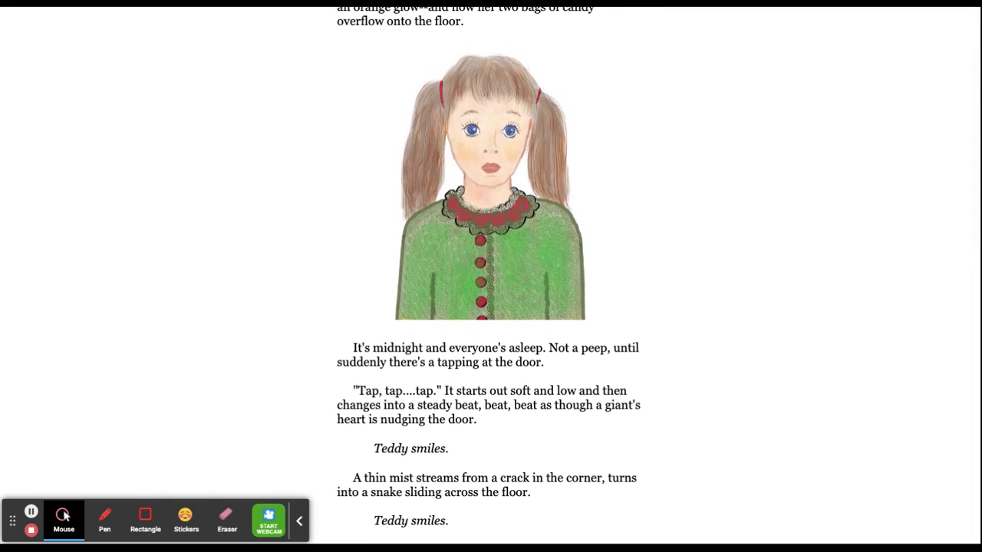
scroll(down, 3)
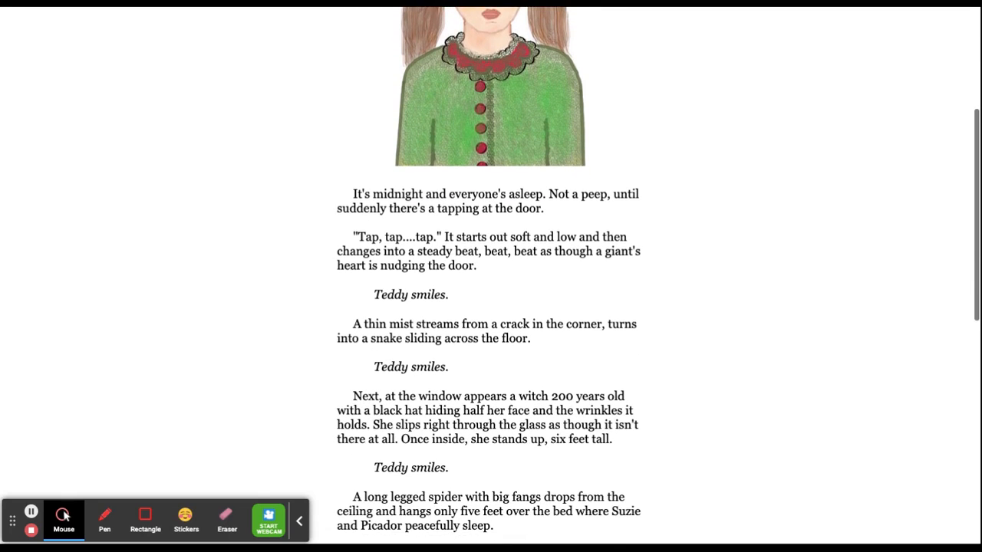
scroll(down, 3)
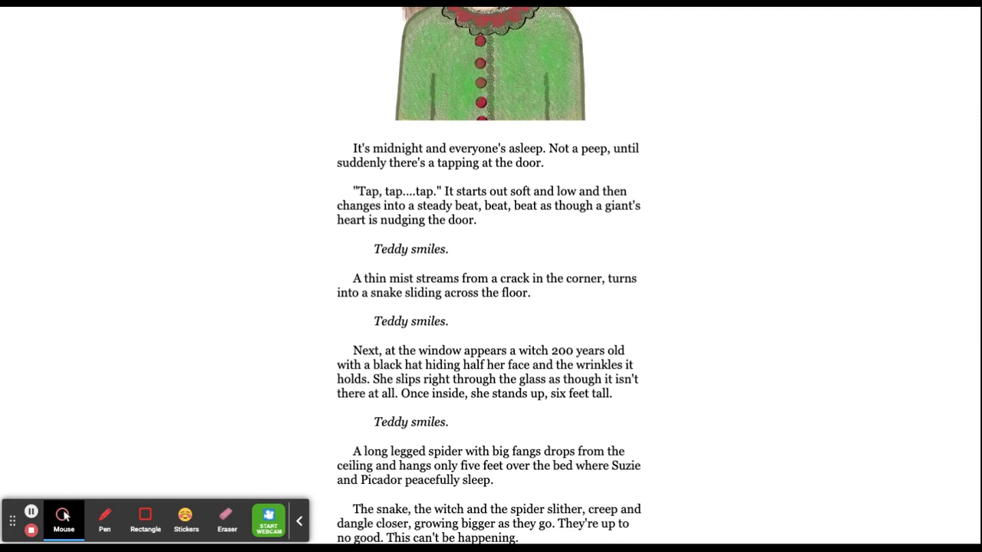
scroll(down, 3)
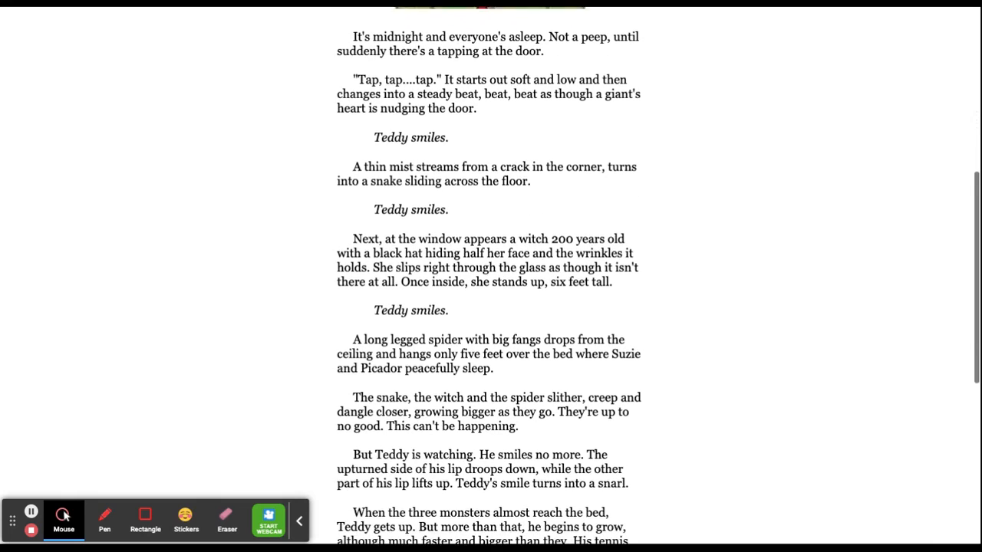
scroll(down, 3)
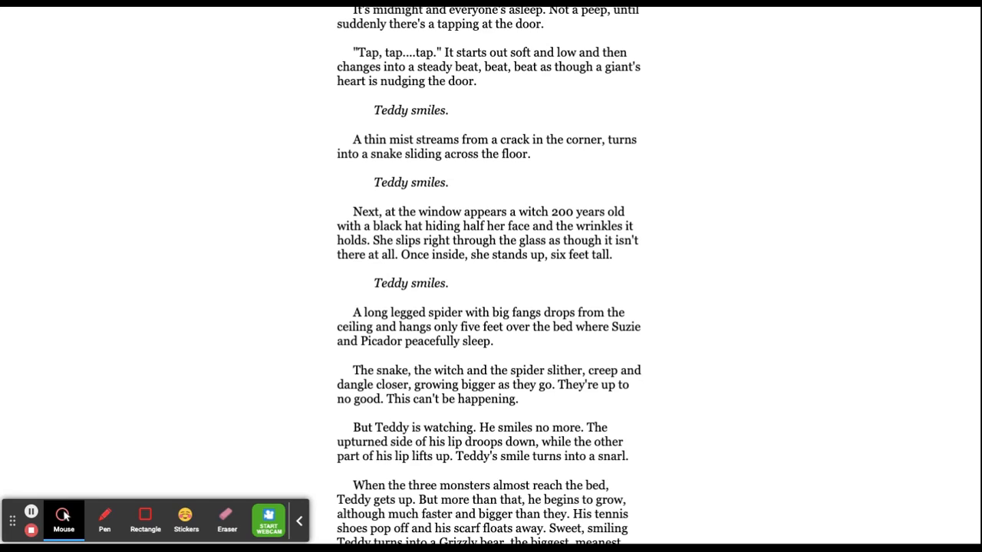
scroll(down, 3)
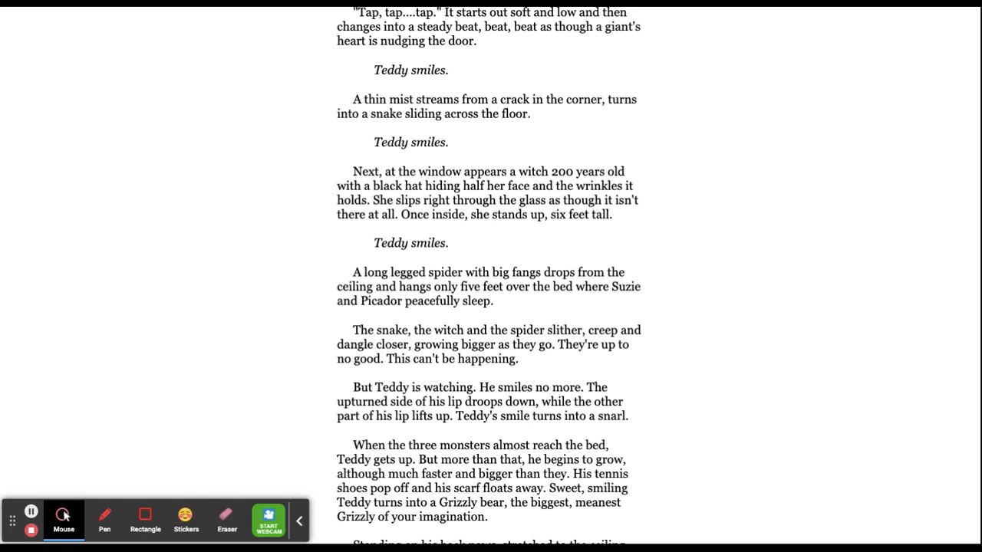
scroll(down, 3)
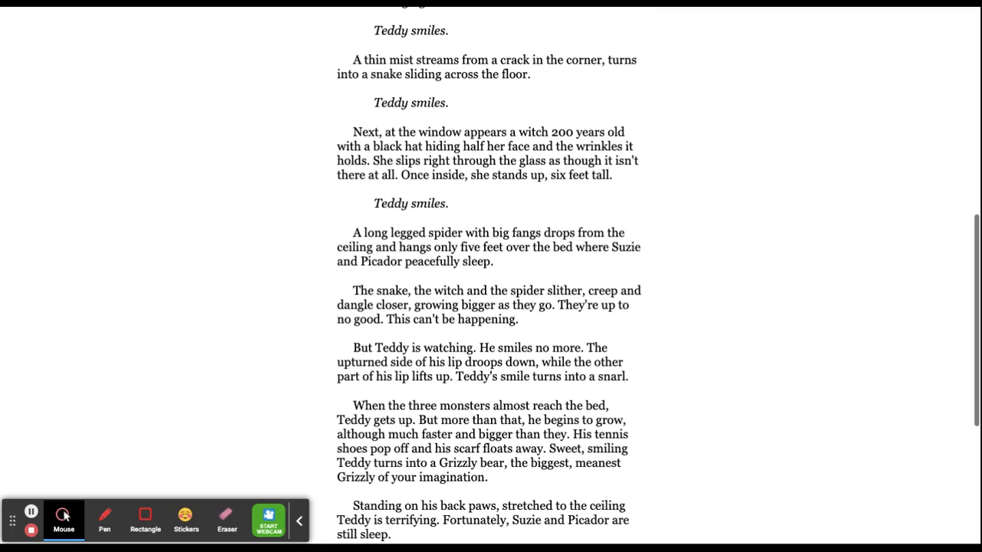
scroll(down, 3)
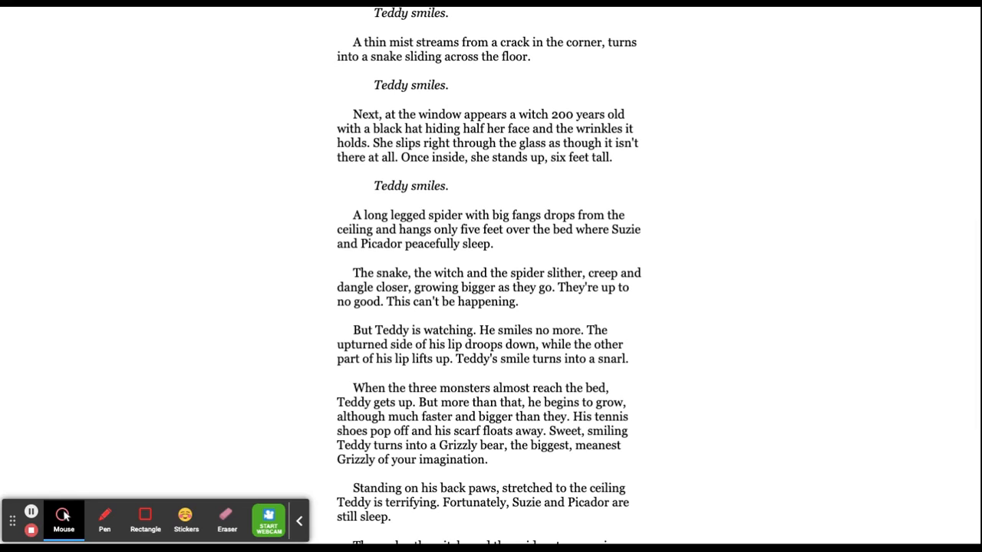
scroll(down, 3)
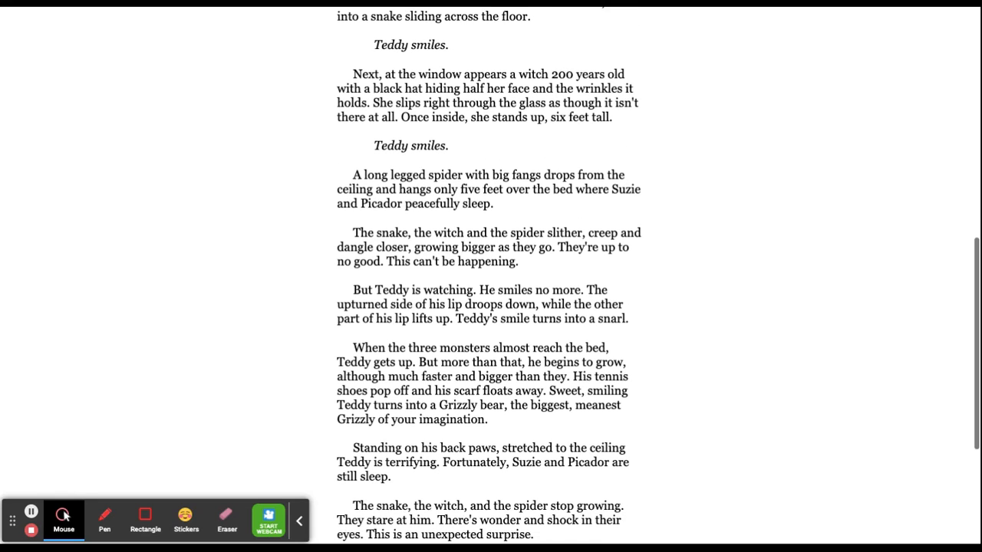
scroll(down, 3)
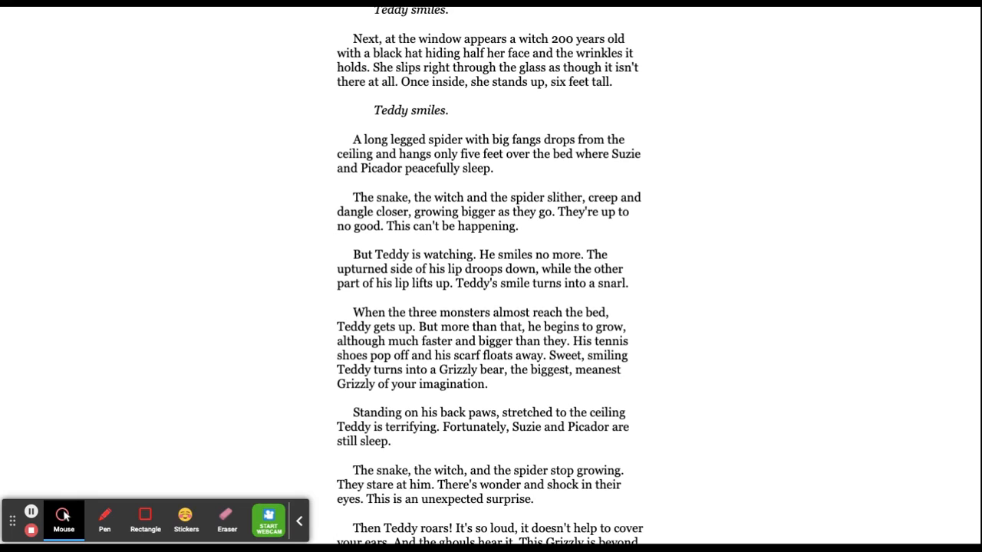
scroll(down, 3)
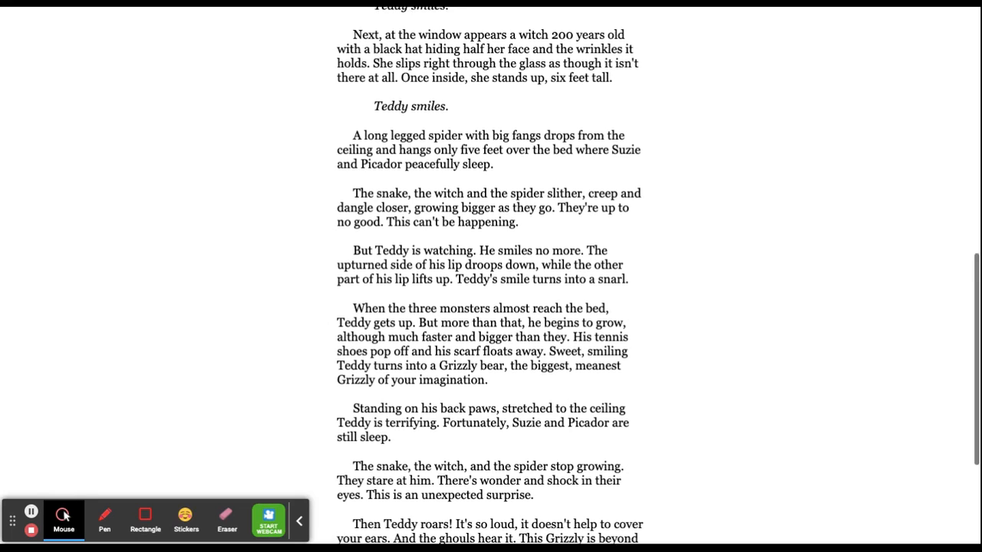
scroll(down, 3)
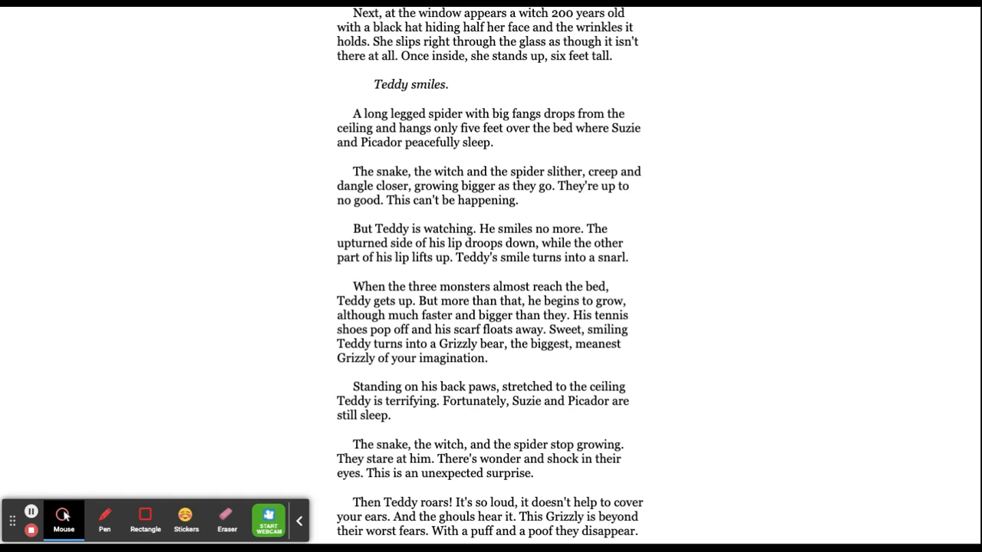
scroll(down, 3)
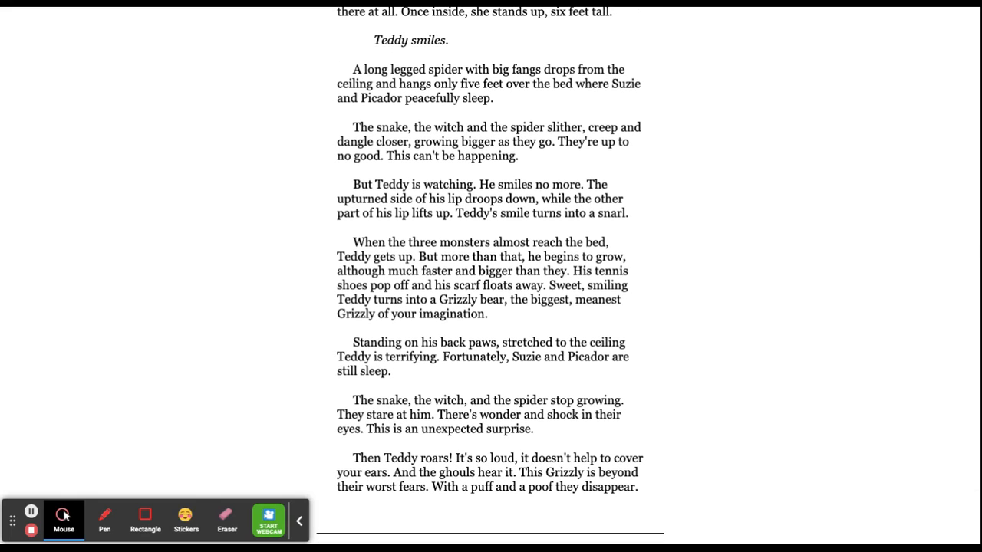
scroll(down, 3)
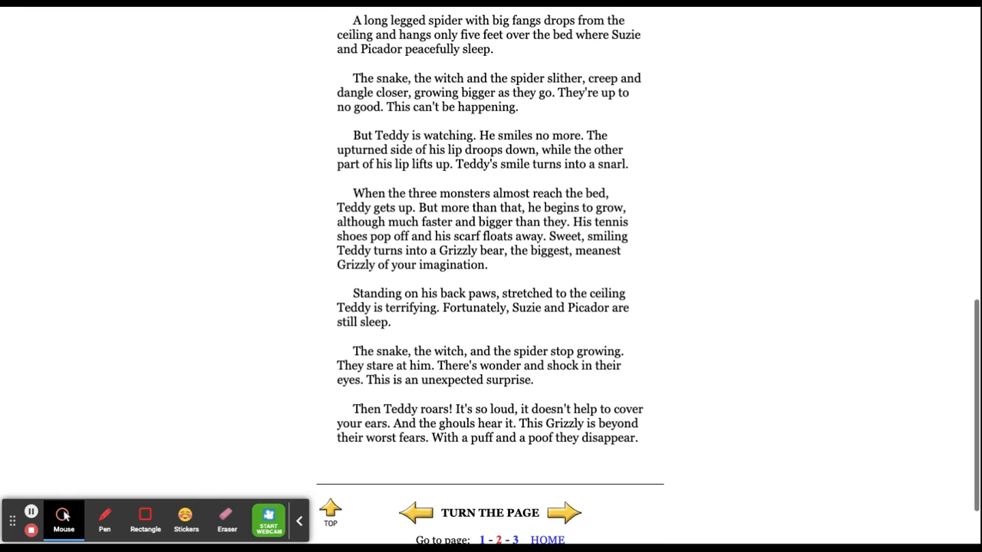
scroll(down, 3)
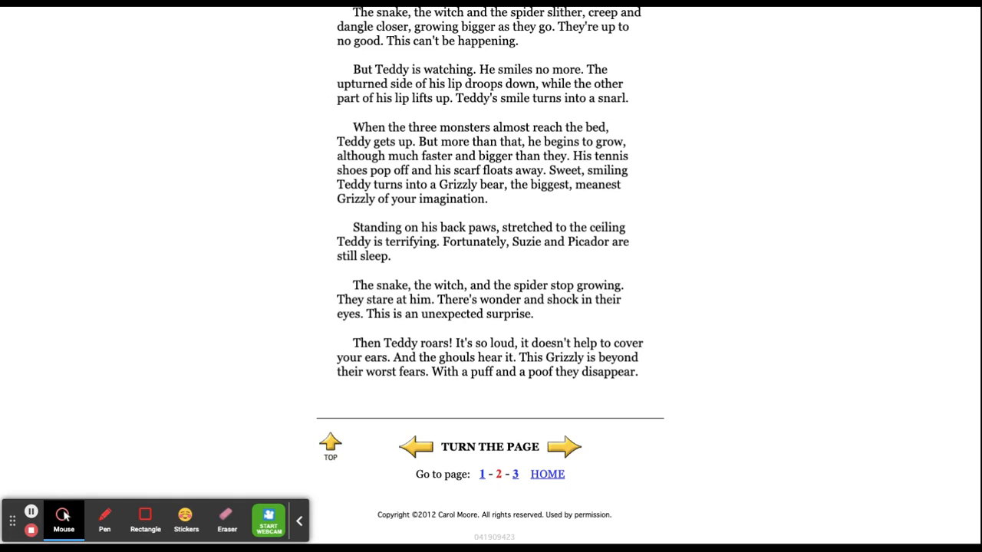
scroll(down, 3)
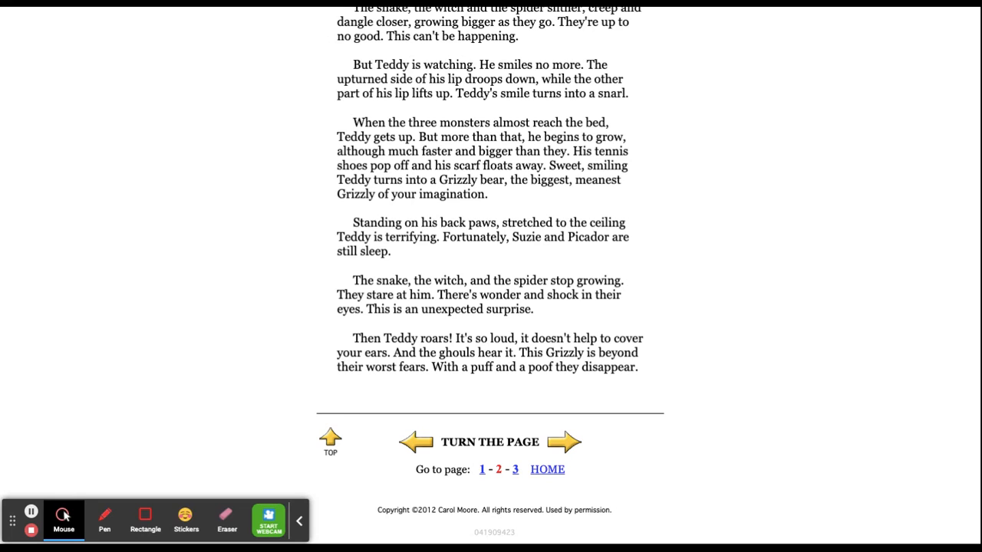
scroll(down, 3)
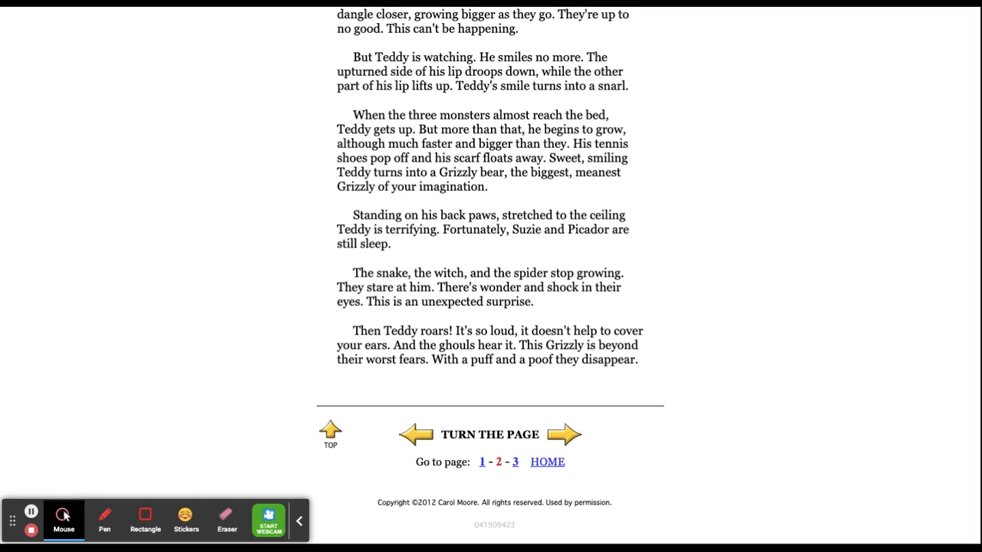
mouse_move(591, 464)
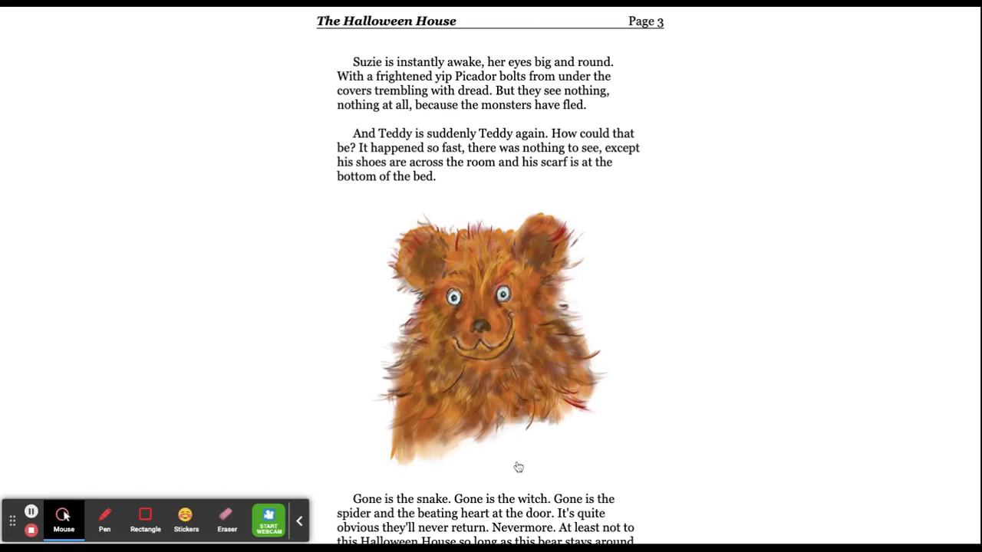
mouse_move(662, 457)
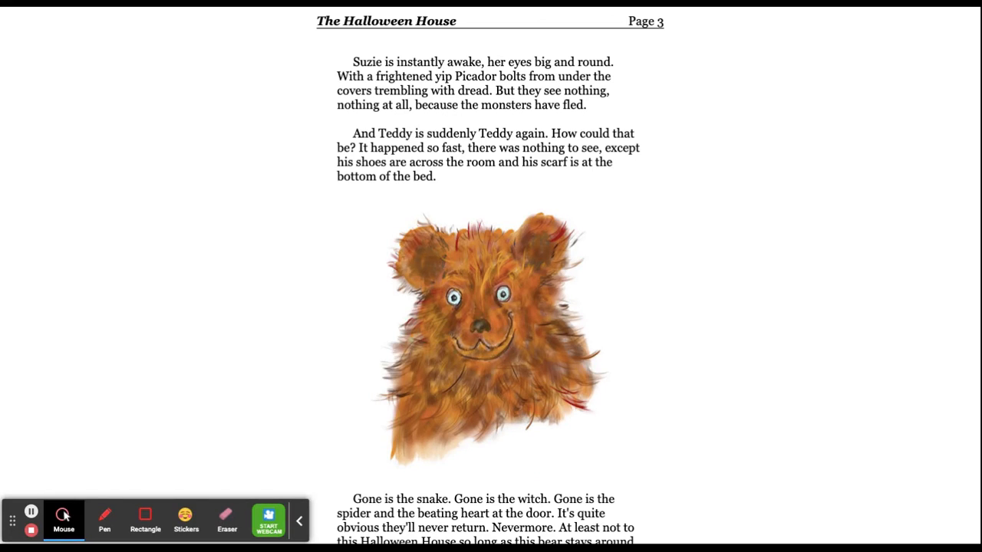
scroll(down, 3)
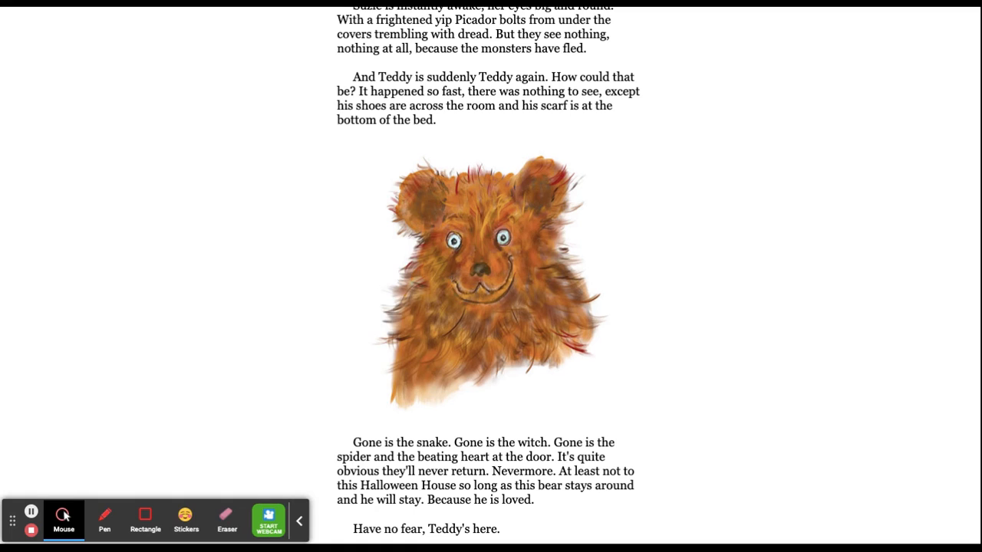
scroll(down, 3)
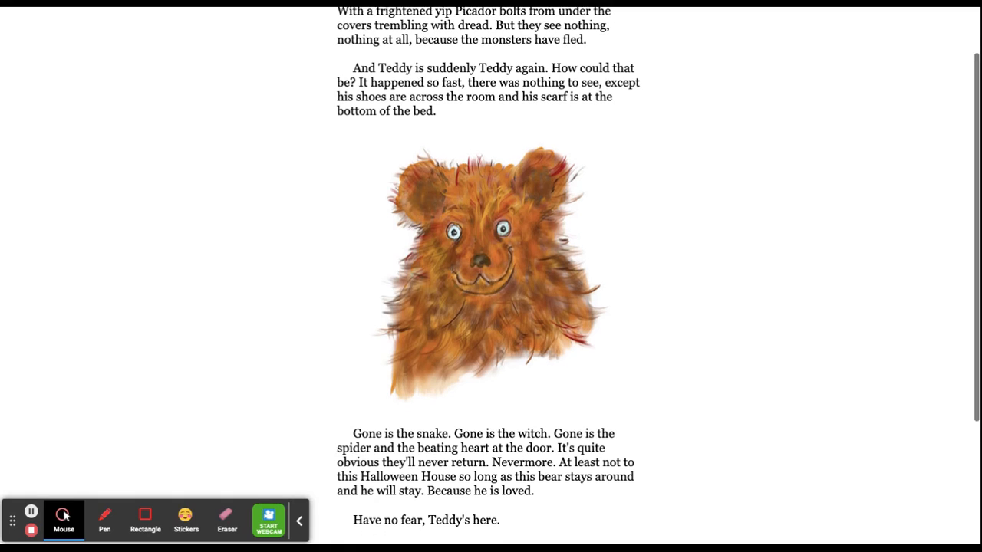
scroll(down, 3)
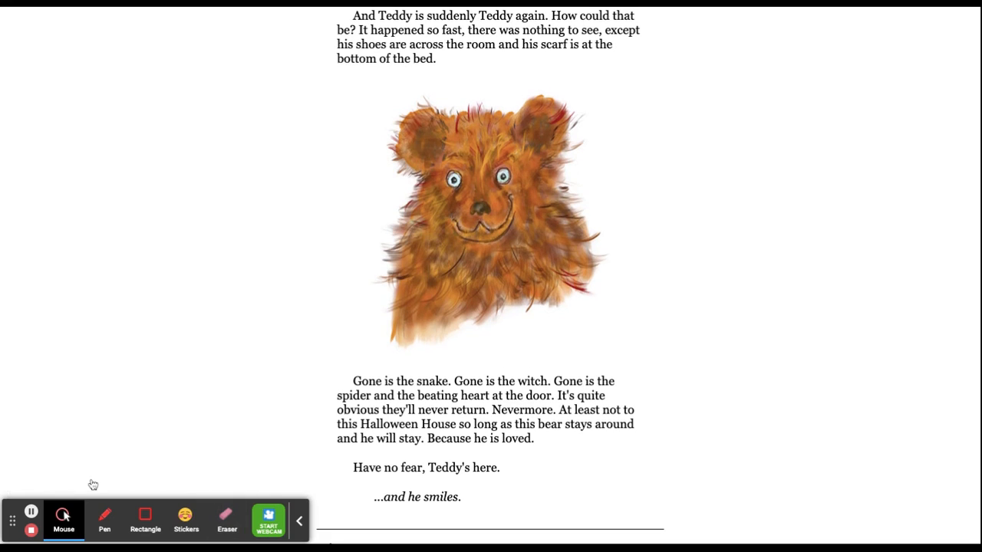
mouse_move(715, 492)
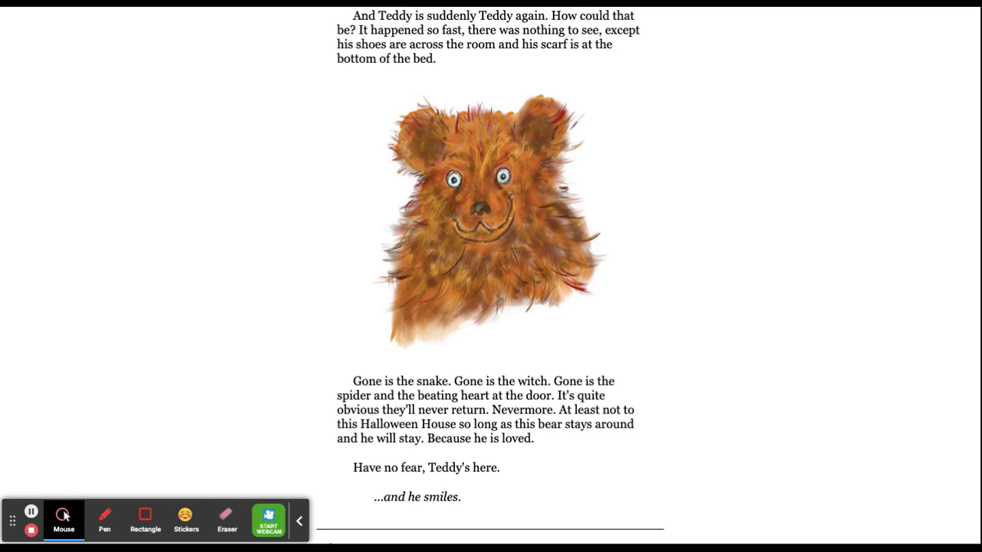
scroll(down, 3)
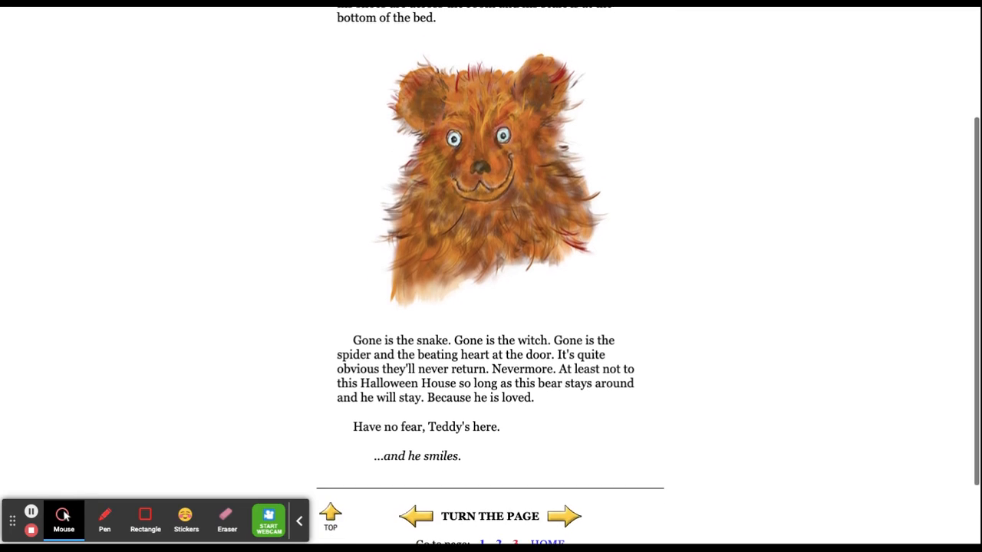